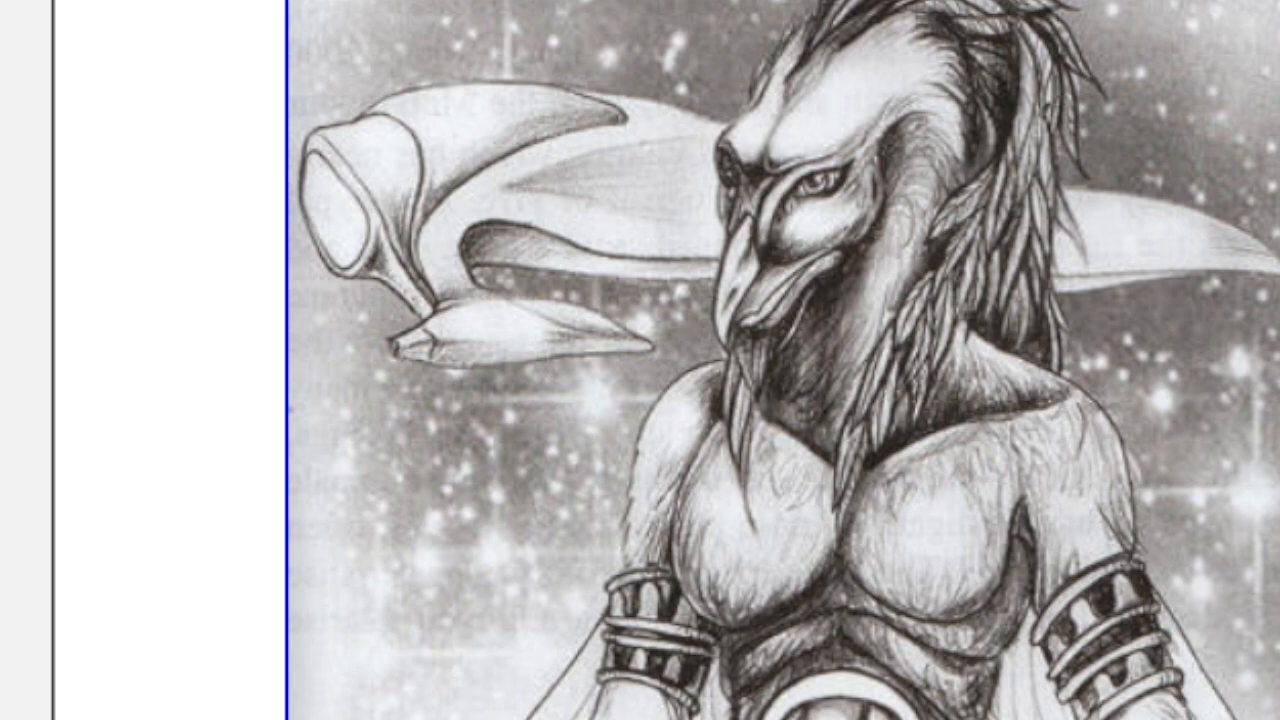
{"action": "scroll", "scroll_direction": "down", "scroll_amount": 3}
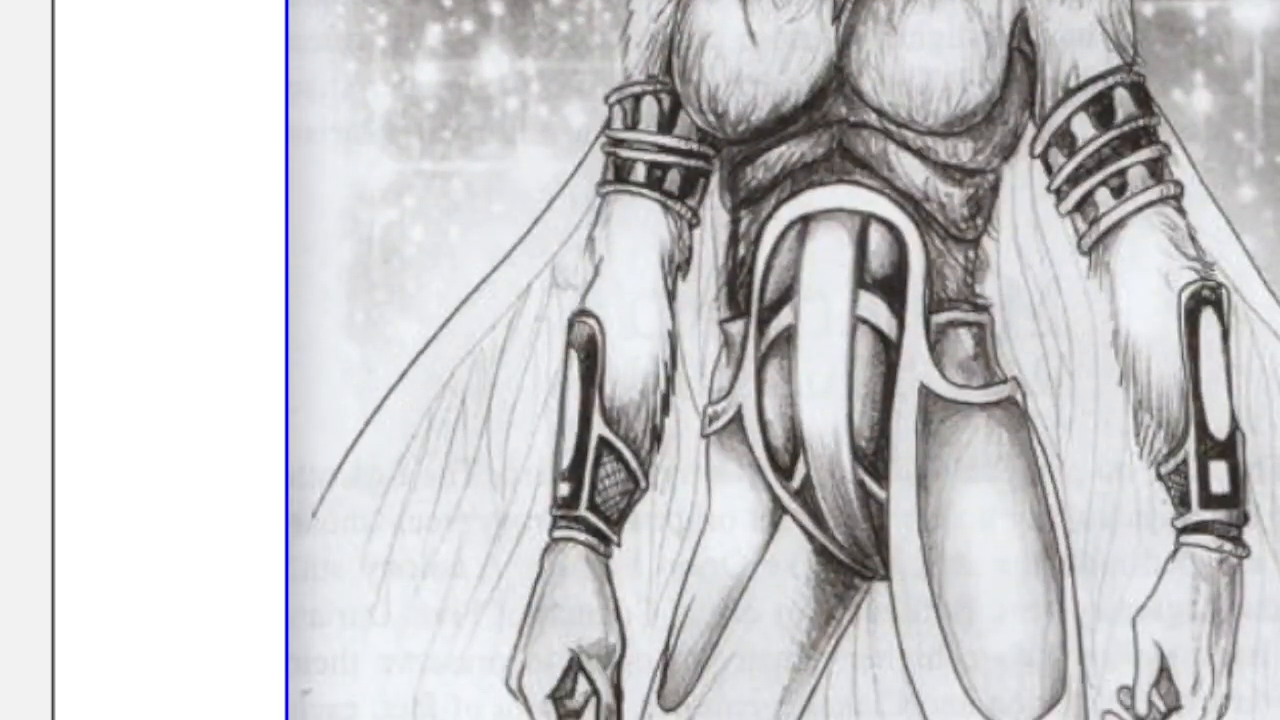